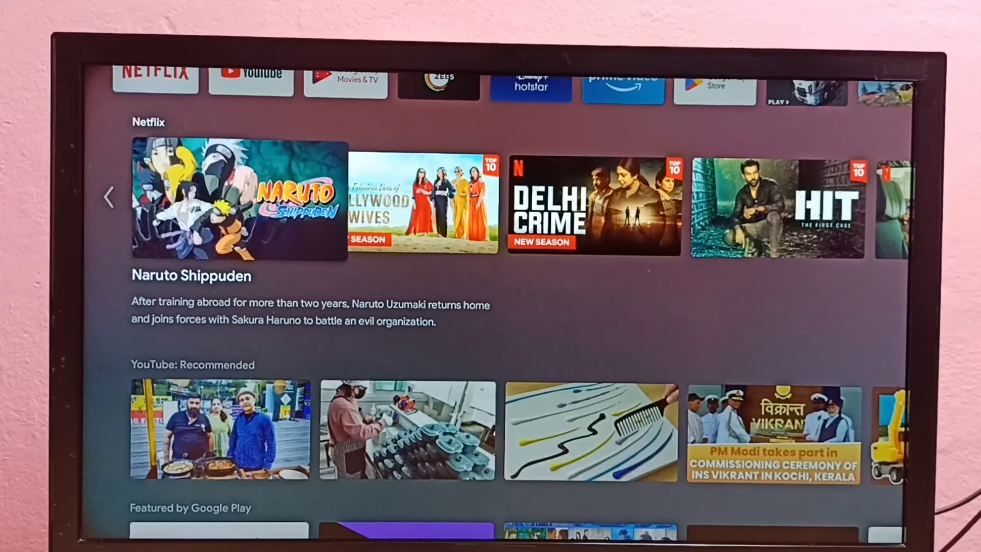
- Scroll up to the top of the Google TV home screen, showing the featured banner
{"action": "scroll", "scroll_direction": "up", "scroll_amount": 3}
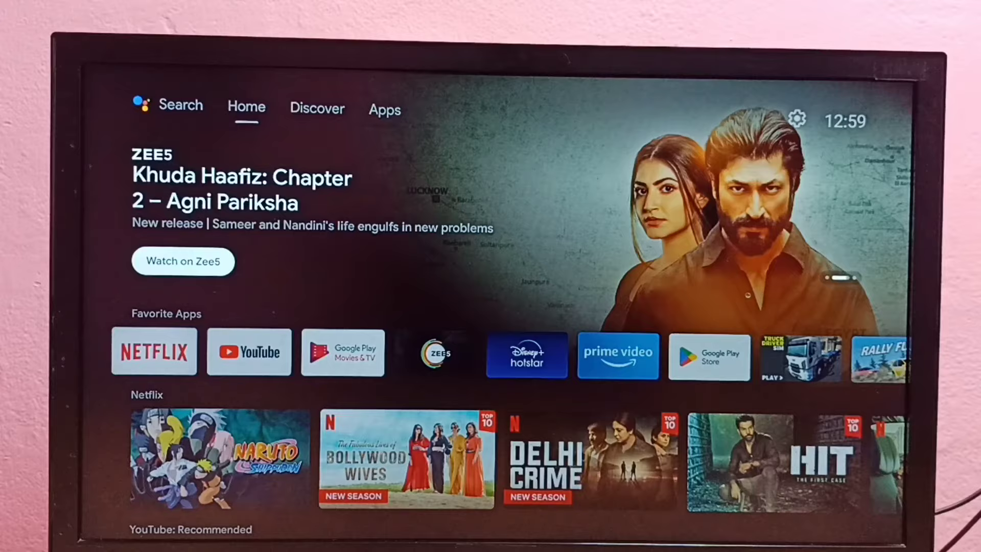
- Open the Apps settings panel with recent apps and permission options
{"action": "left_click", "coordinate": [384, 109]}
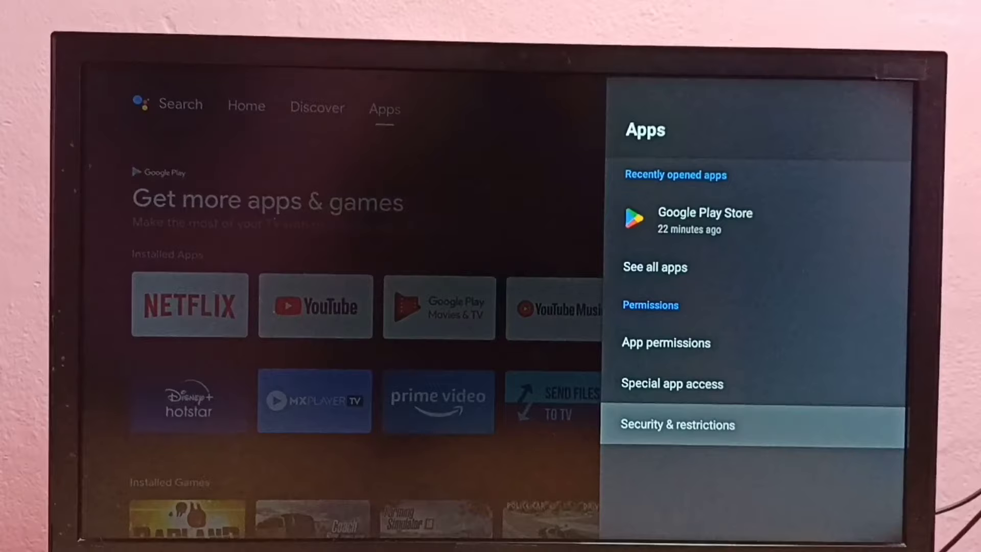
- Open Security & restrictions and allow X-plore in the Install unknown apps list
{"action": "left_click", "coordinate": [677, 424]}
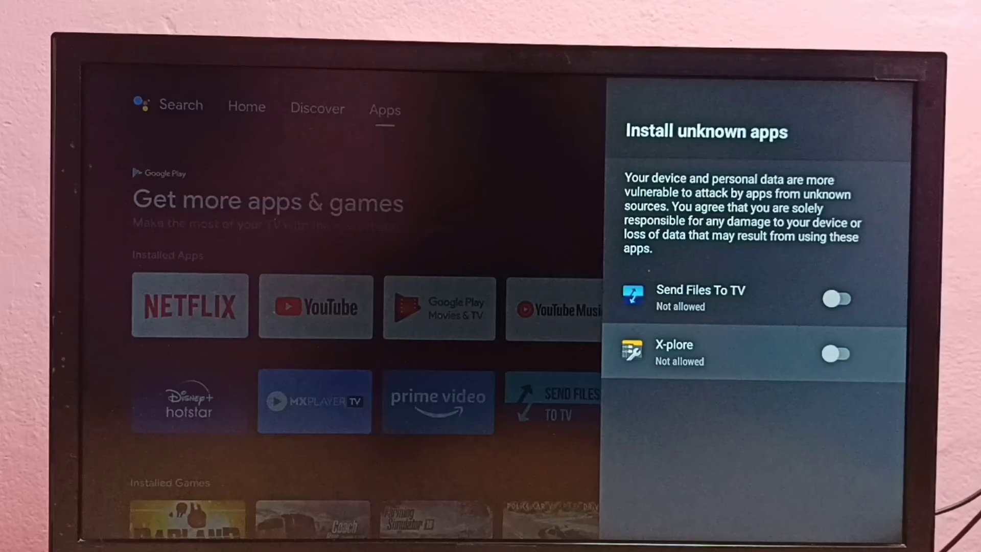
{"action": "left_click", "coordinate": [835, 353]}
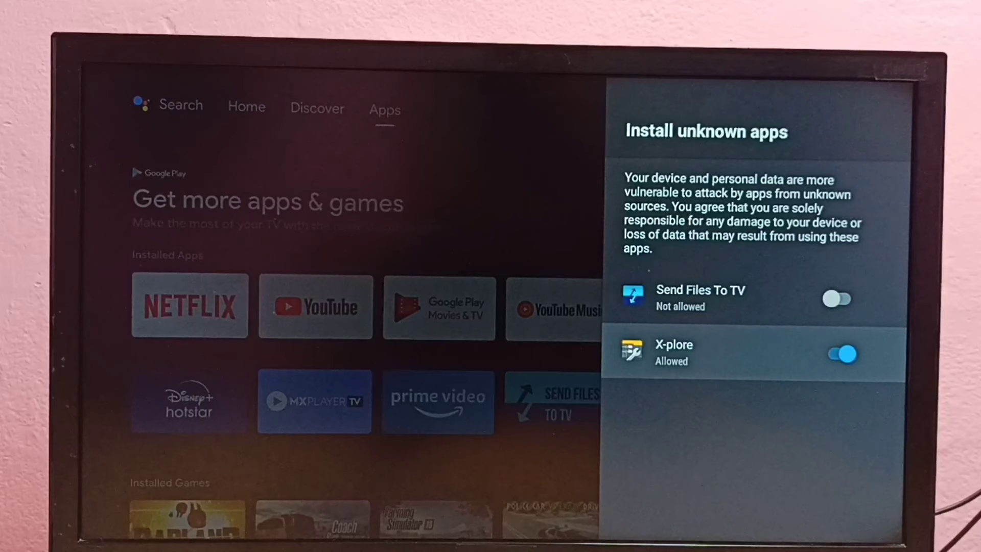
- Return to the Security & restrictions screen showing Unknown sources and Verify apps
{"action": "left_click", "coordinate": [836, 298]}
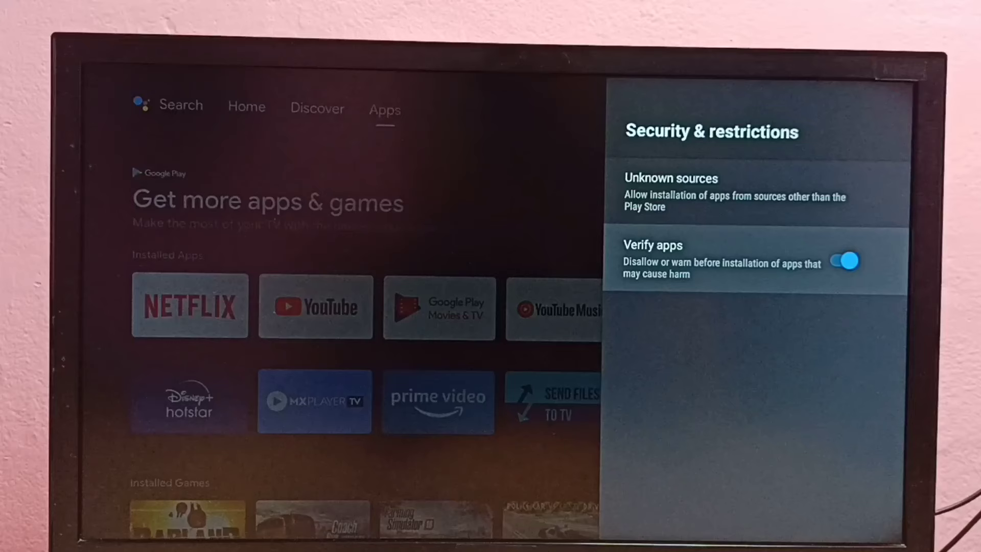
- Toggle the Verify apps switch off in Security & restrictions
{"action": "left_click", "coordinate": [844, 260]}
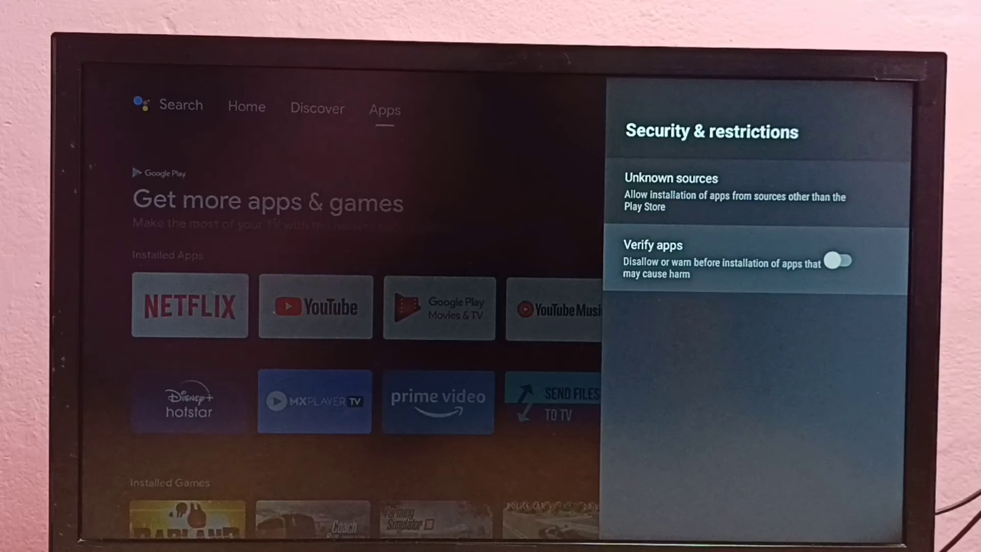